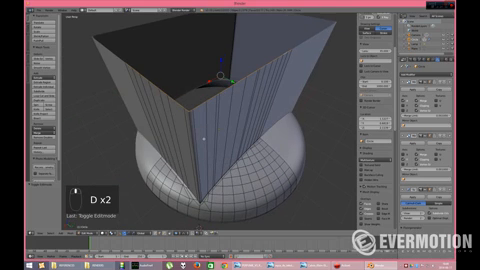
- Extrude the selected wall edge into a new face snapped to the existing vertices
{"action": "key", "text": "Ctrl+Tab"}
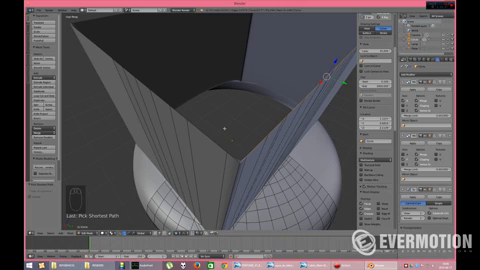
- Enable vertex snapping and extrude the next top edge into a second box side
{"action": "key", "text": "ctrl+shift+tab"}
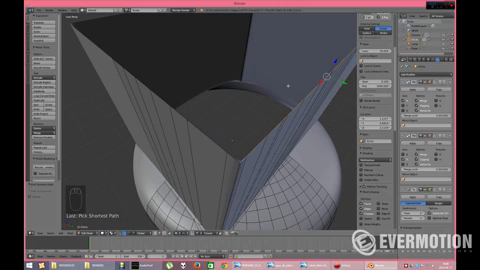
{"action": "key", "text": "e"}
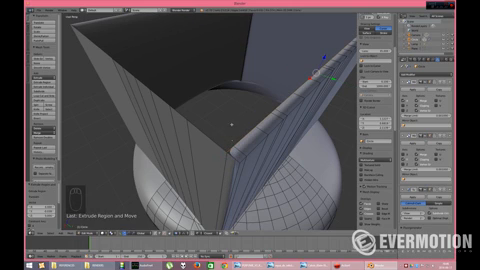
- Extrude the remaining edges around the top until the box is closed, then view it in Object Mode
{"action": "key", "text": "e"}
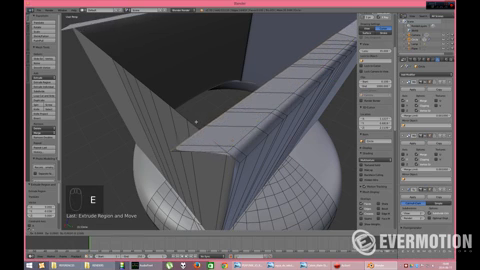
{"action": "key", "text": "e"}
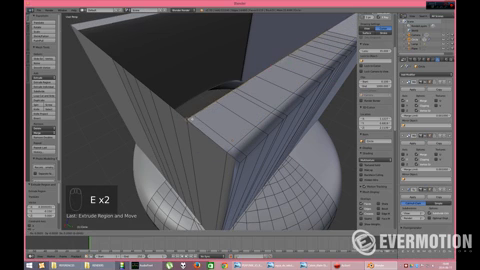
{"action": "key", "text": "e"}
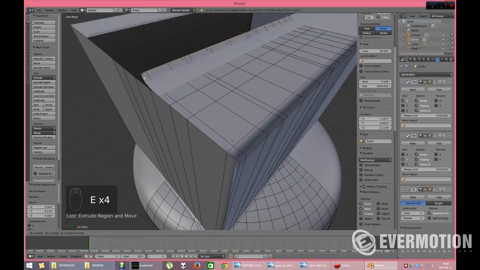
{"action": "key", "text": "e"}
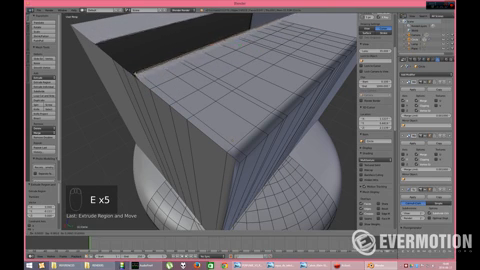
{"action": "key", "text": "e"}
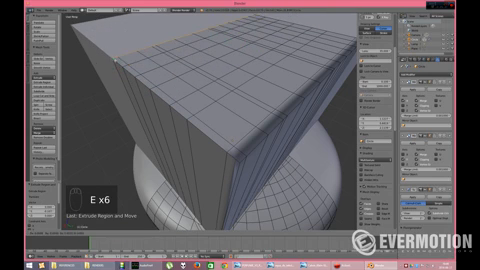
{"action": "key", "text": "a"}
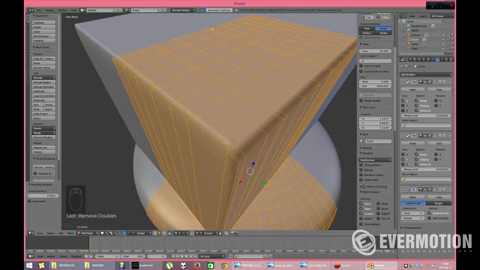
{"action": "key", "text": "Tab"}
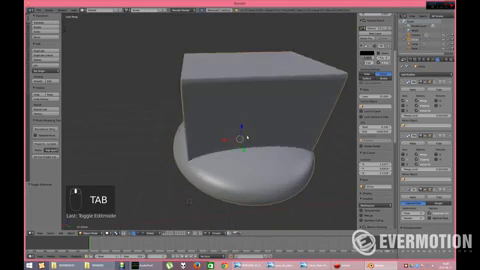
- Re-enter mesh editing on the closed box to merge its duplicate vertices
{"action": "key", "text": "Tab"}
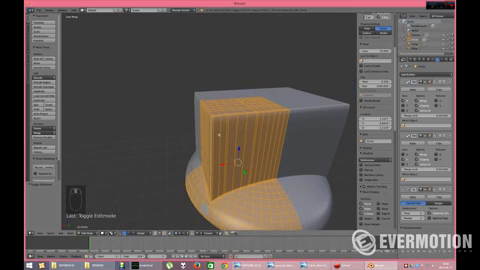
- Cut an edge loop around the box sides near the top and inspect it in and out of Edit Mode
{"action": "key", "text": "ctrl+r"}
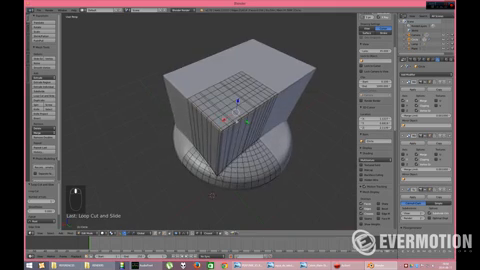
{"action": "key", "text": "Tab"}
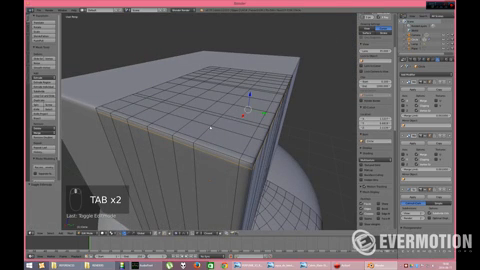
{"action": "key", "text": "Tab"}
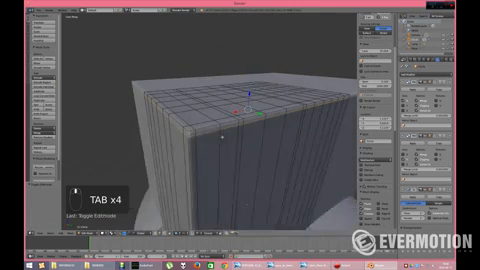